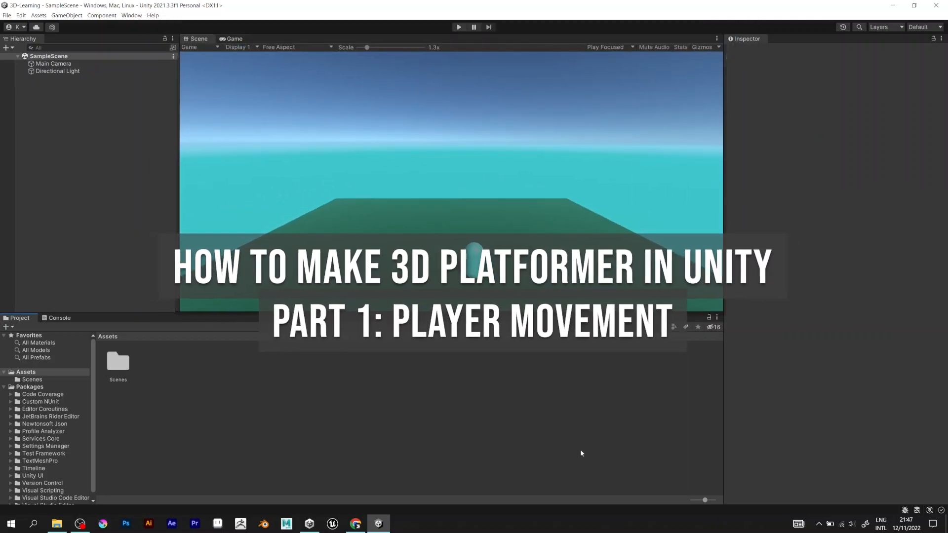
- Add a Plane and a Capsule 3D object to the sample scene from the Hierarchy
left_click(196, 38)
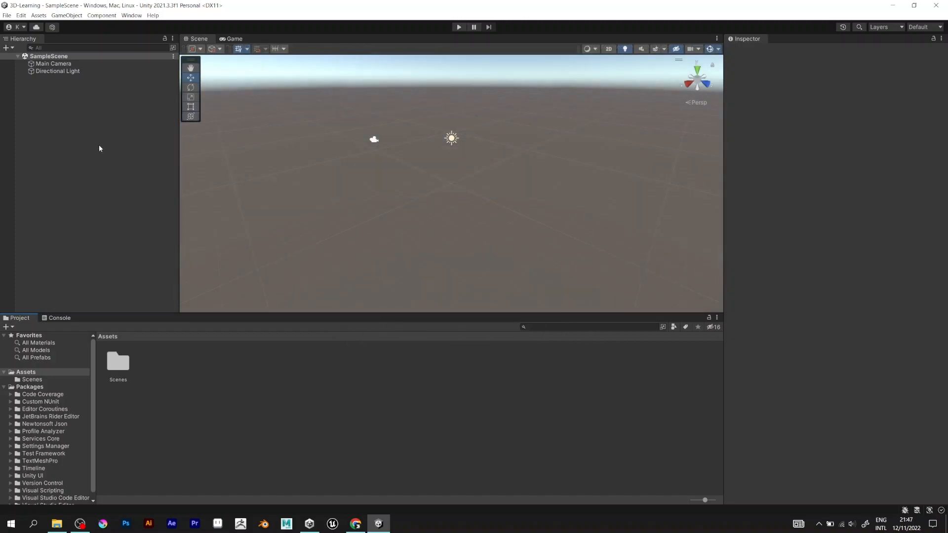
right_click(99, 148)
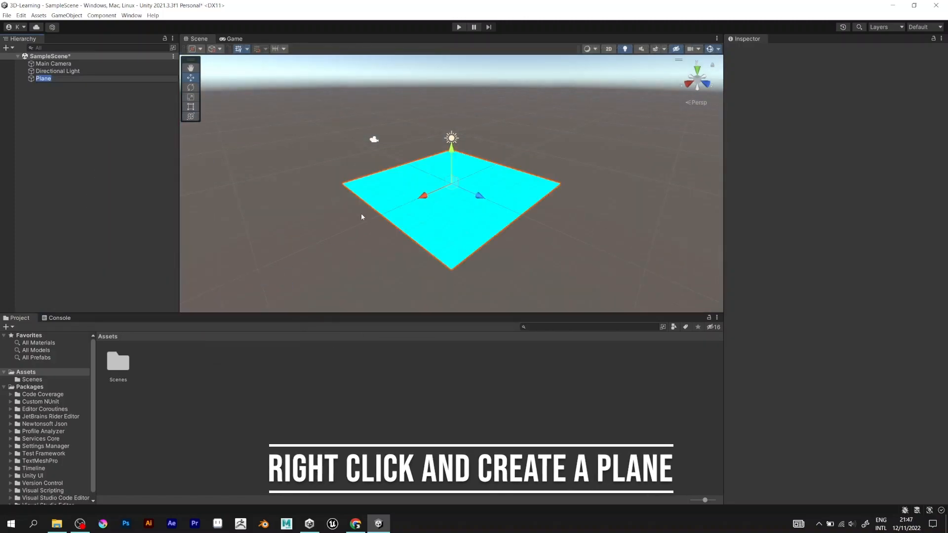
left_click(40, 78)
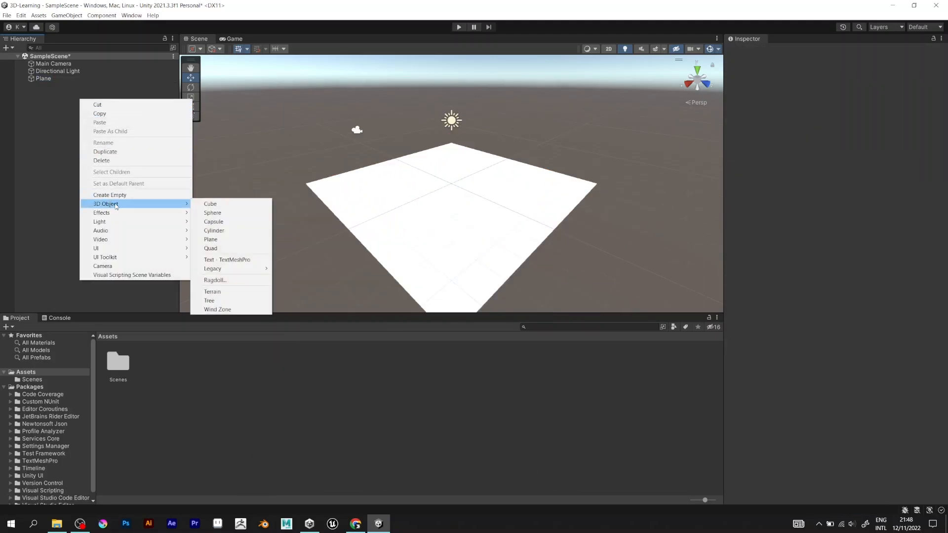
mouse_move(213, 222)
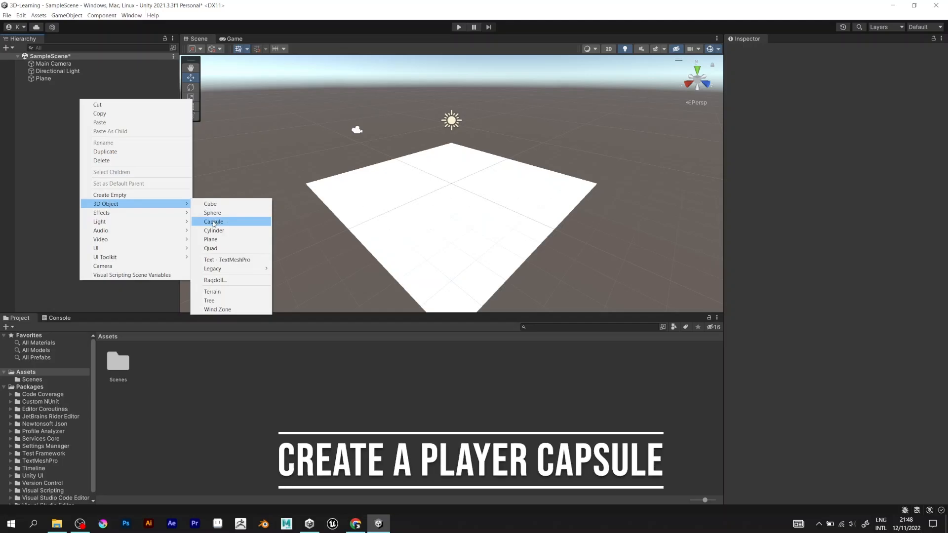
left_click(213, 221)
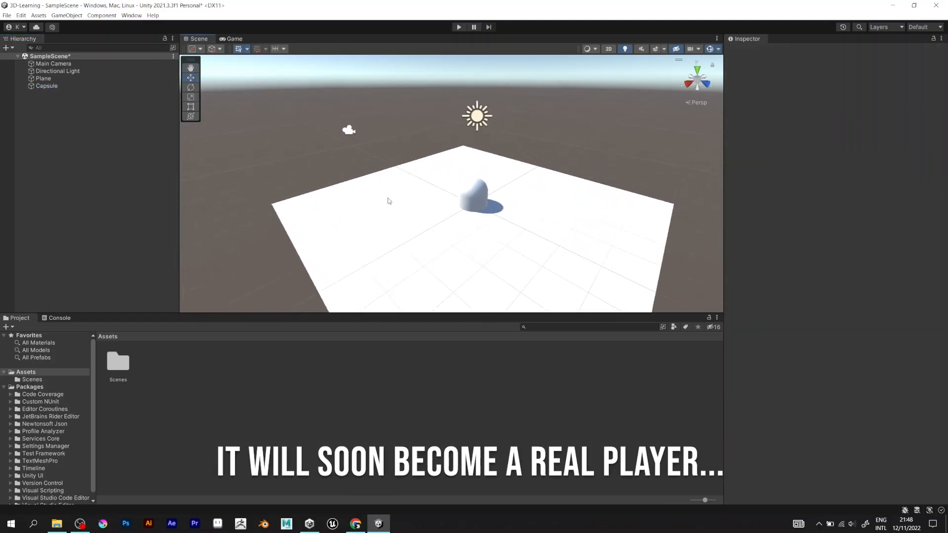
- Select Main Camera and drag it upward to about Y 3.1
left_click(47, 86)
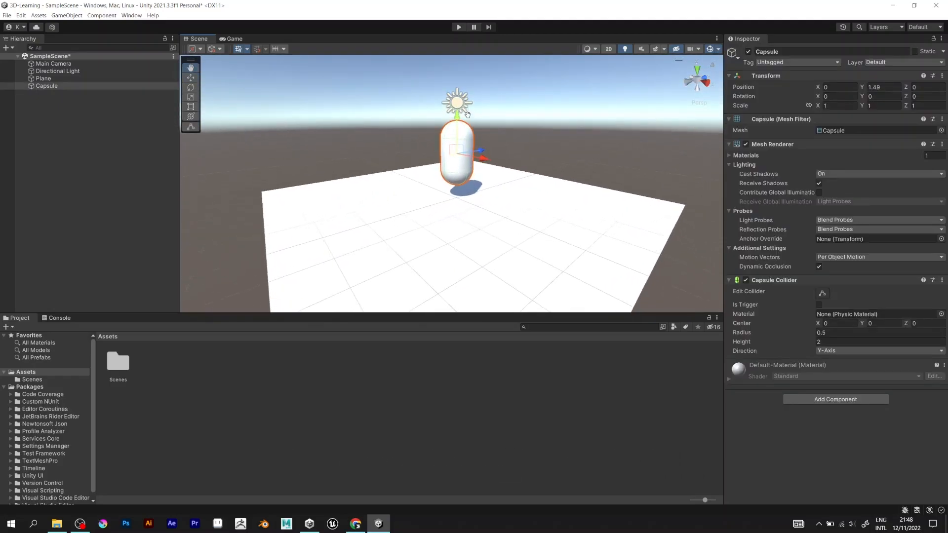
left_click(59, 71)
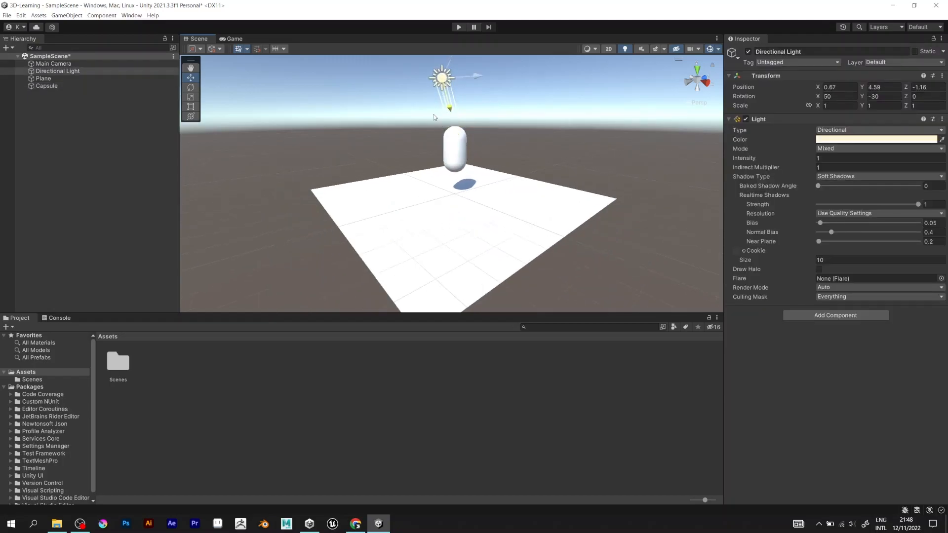
left_click(54, 64)
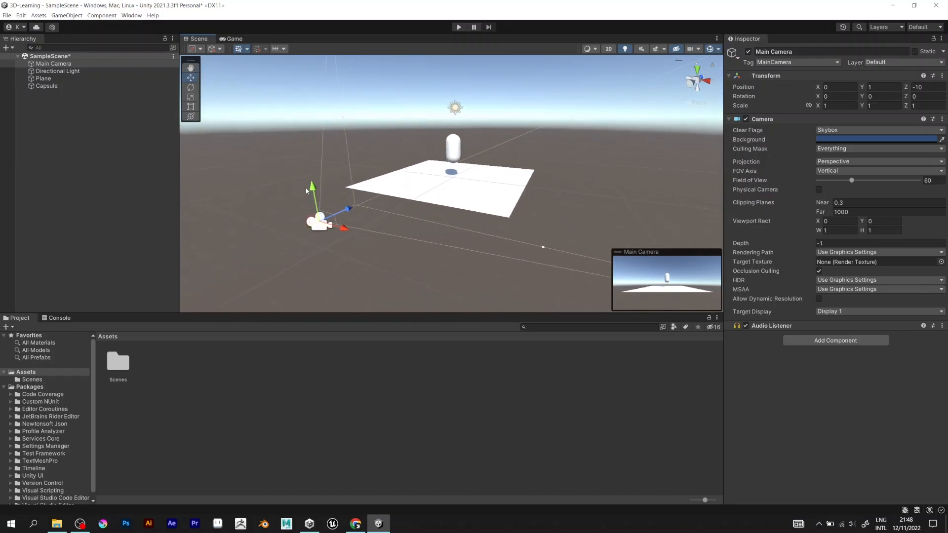
left_click_drag(664, 251, 612, 231)
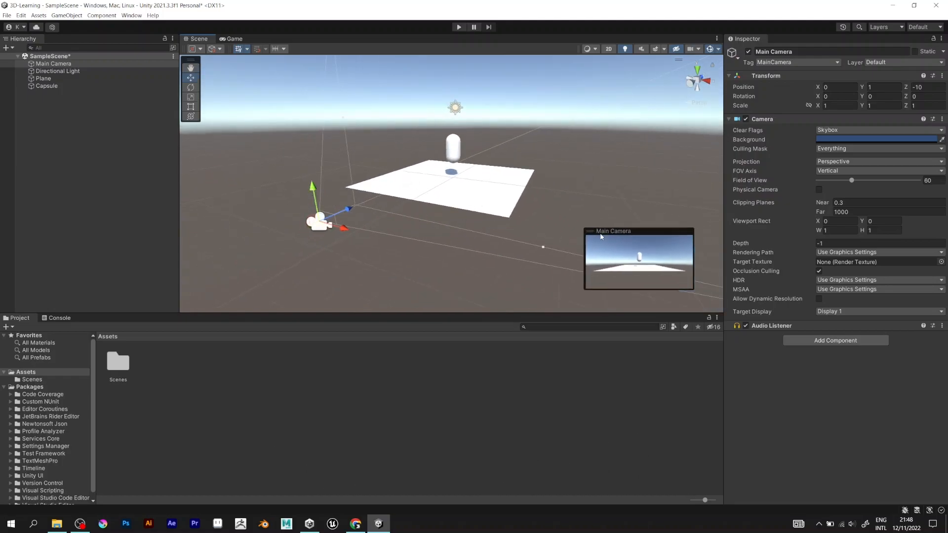
left_click_drag(313, 186, 313, 148)
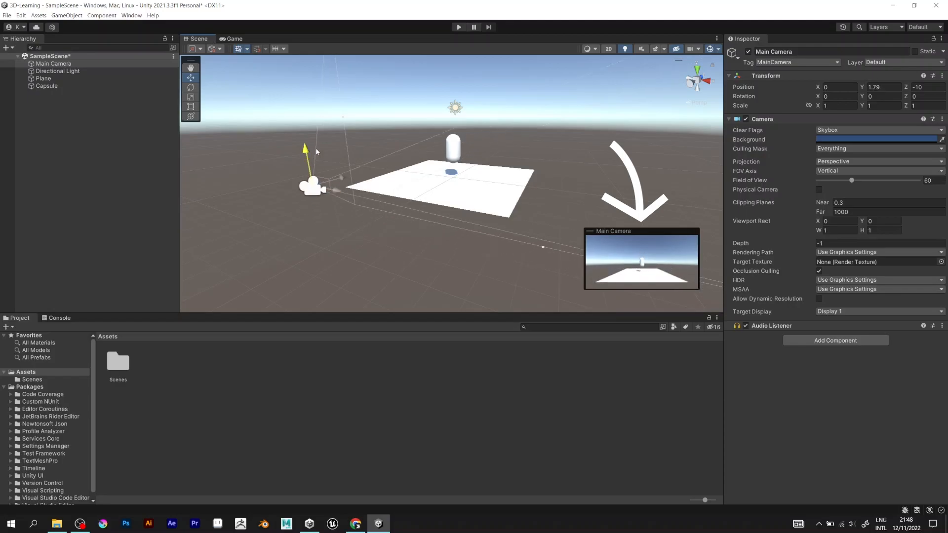
- Switch between the Game and Scene views to check the raised camera's downward view
left_click(232, 39)
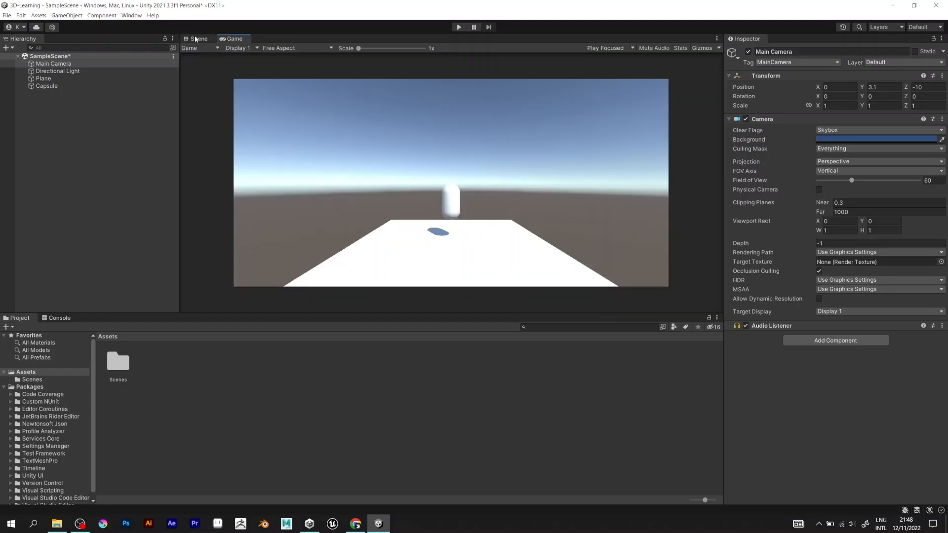
left_click(199, 39)
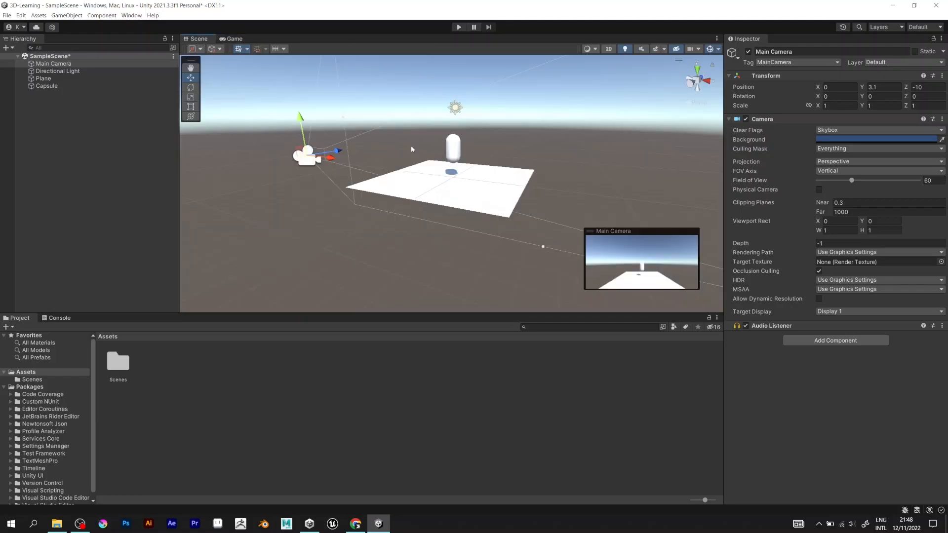
left_click(459, 26)
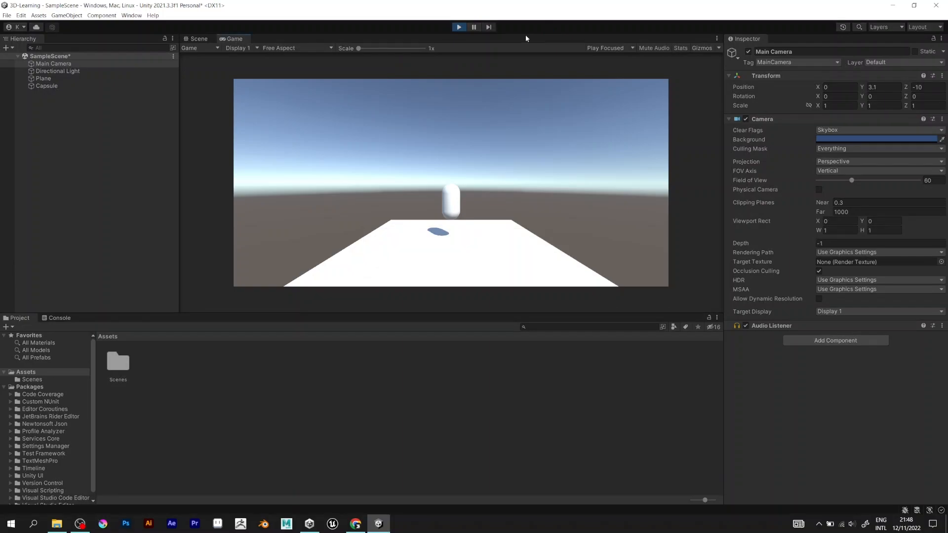
- Add a Rigidbody to the Capsule and play the game to watch it fall
left_click(198, 38)
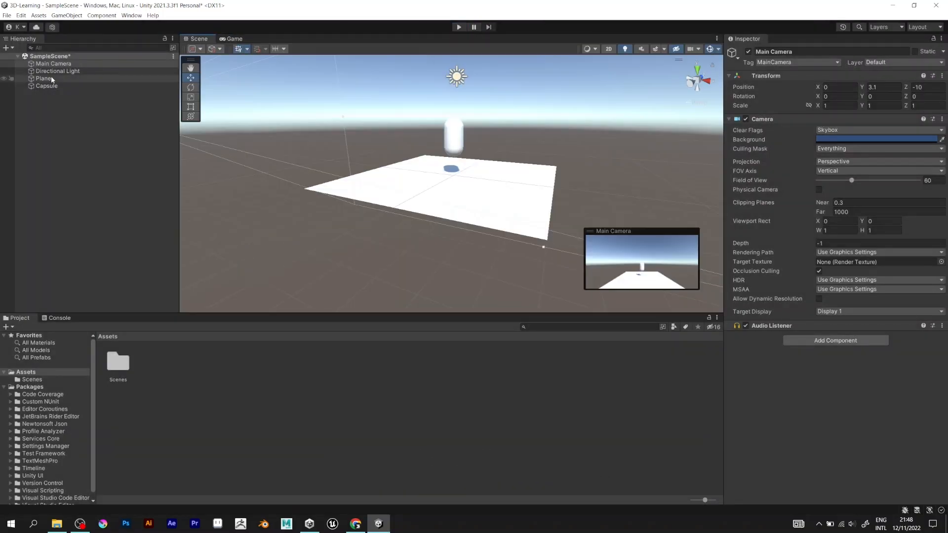
left_click(46, 86)
type("rigi")
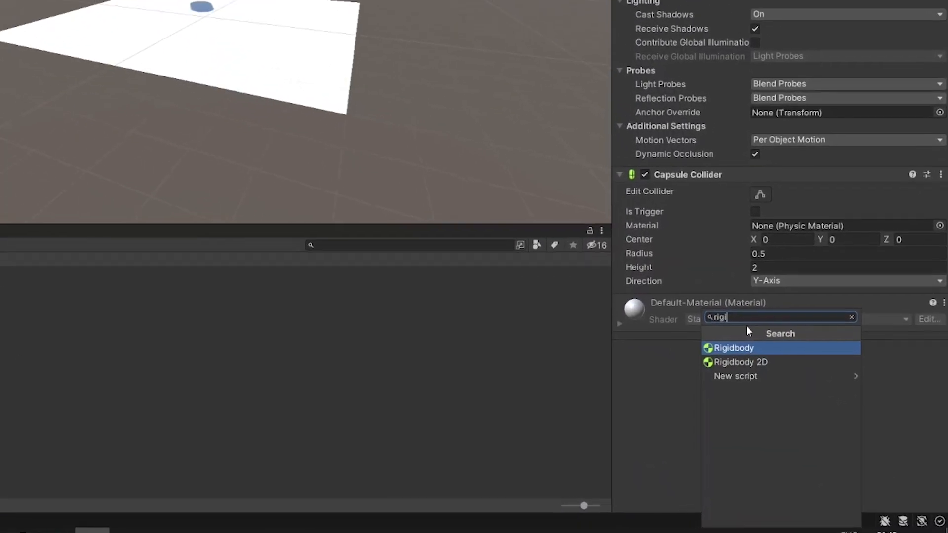
left_click(733, 348)
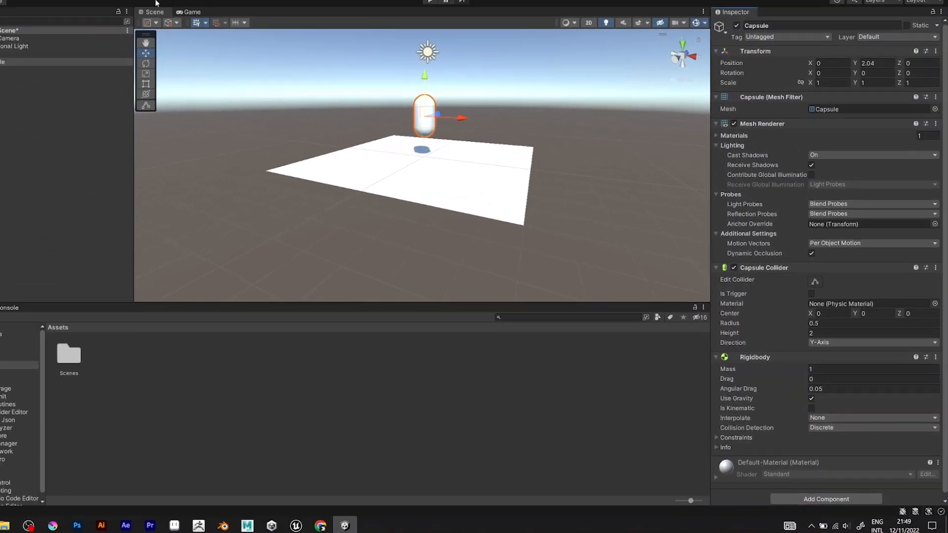
left_click(458, 27)
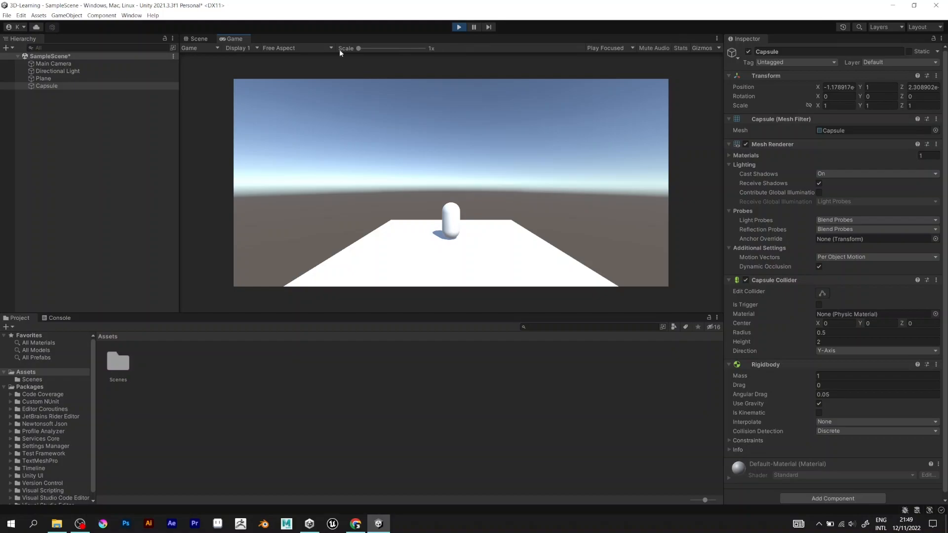
left_click(199, 39)
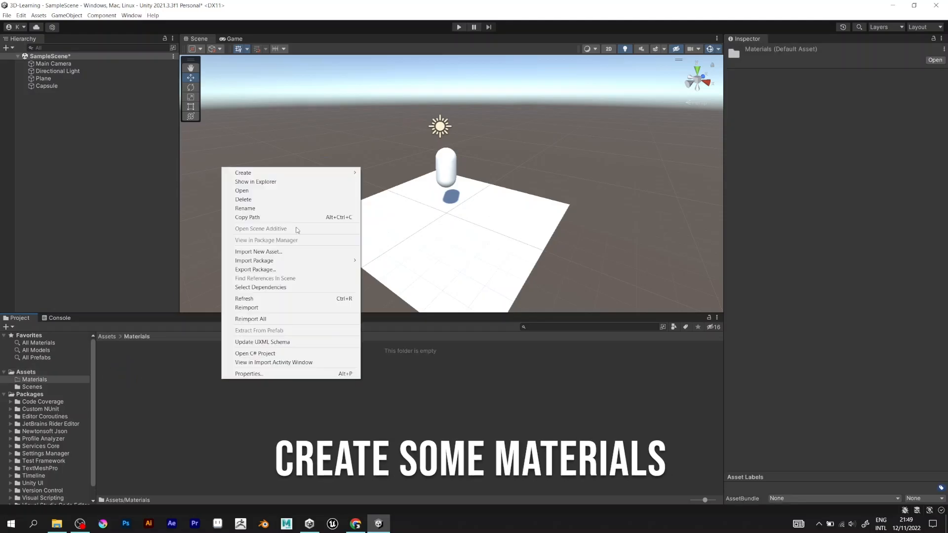
- Create a 'Ground' material with a green Albedo colour, then return to the Scene view
left_click(243, 172)
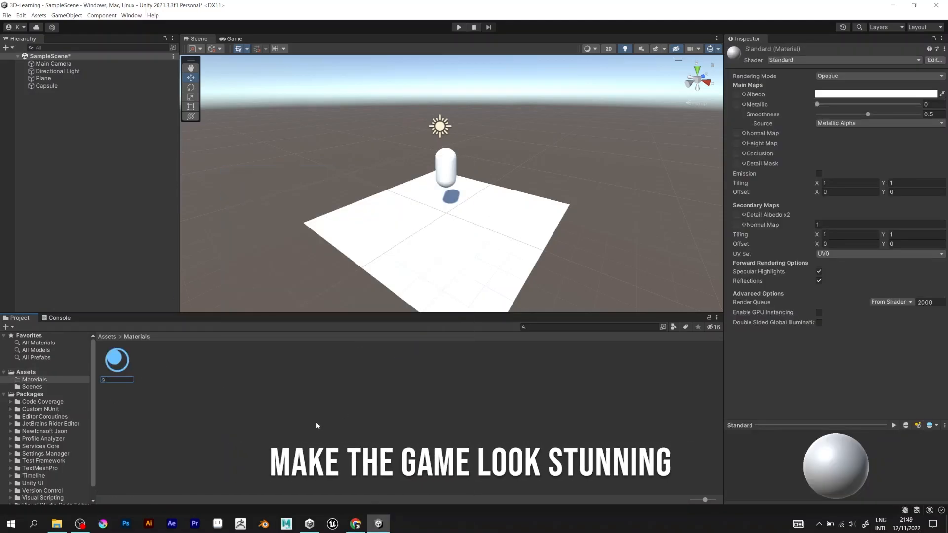
type("Ground")
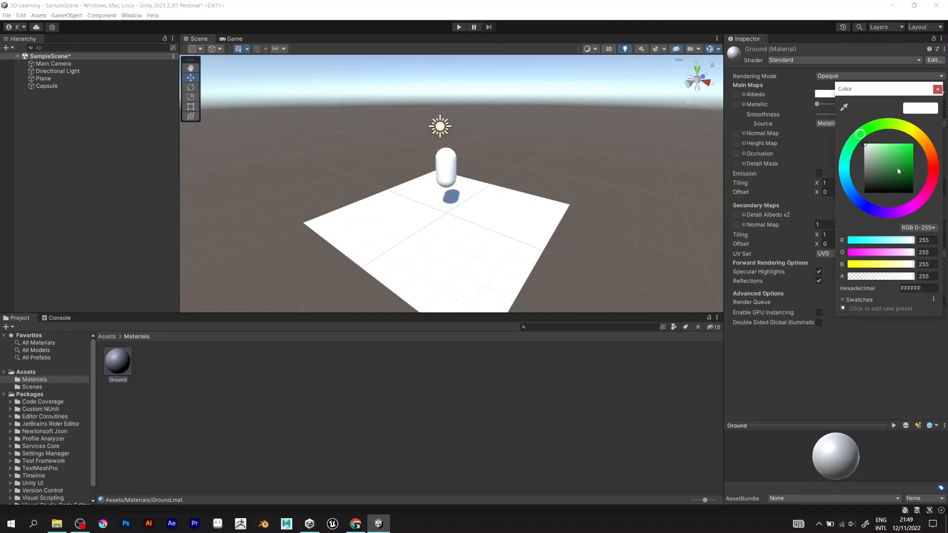
left_click(909, 165)
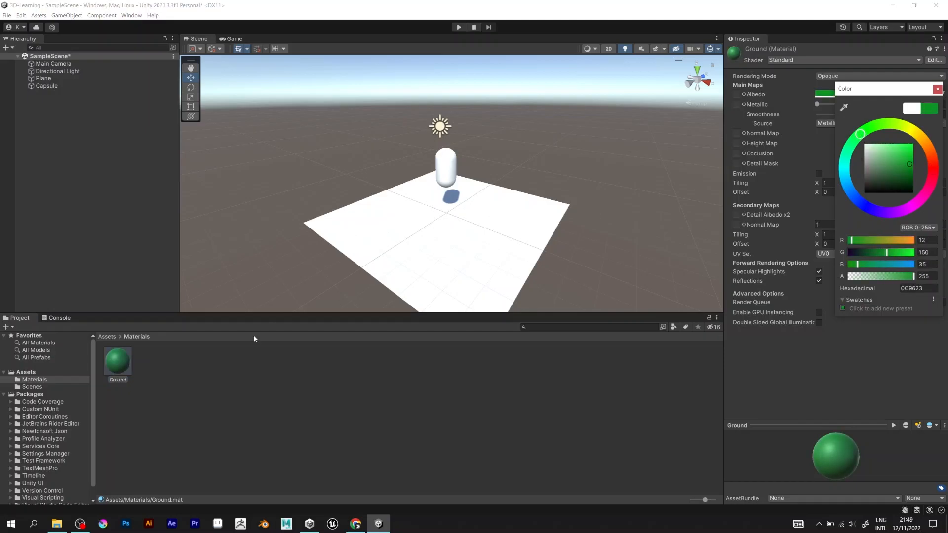
left_click(937, 89)
type("Player")
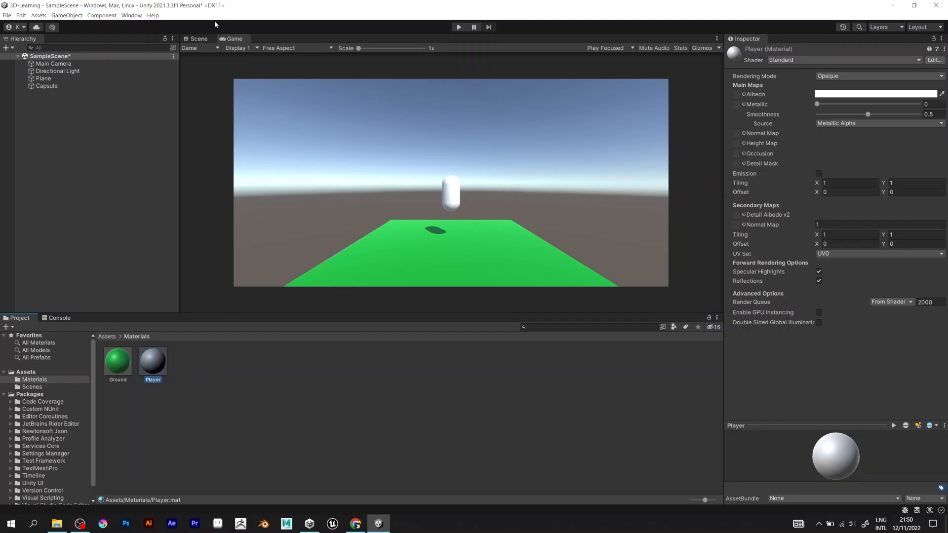
left_click(197, 38)
type("Player")
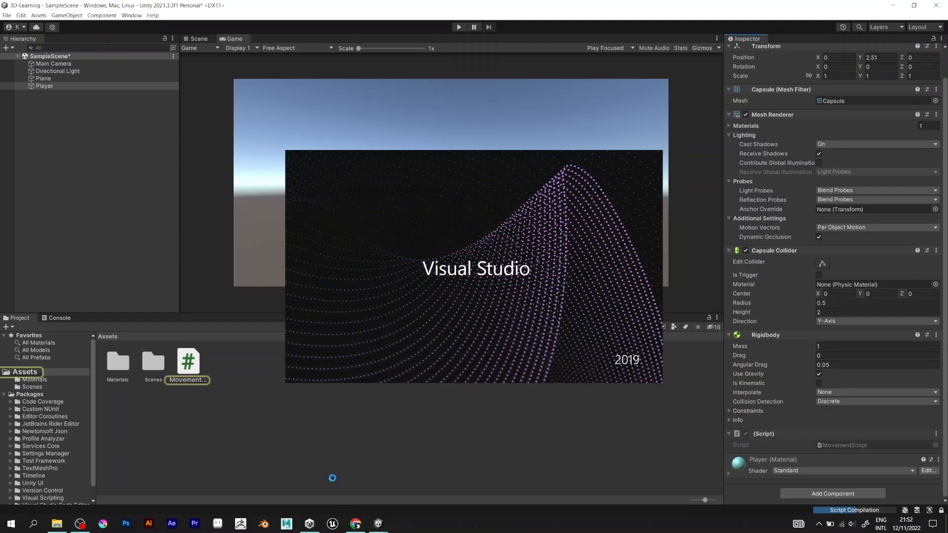
- Open the MovementScript in Visual Studio from the Player's Inspector
double_click(187, 362)
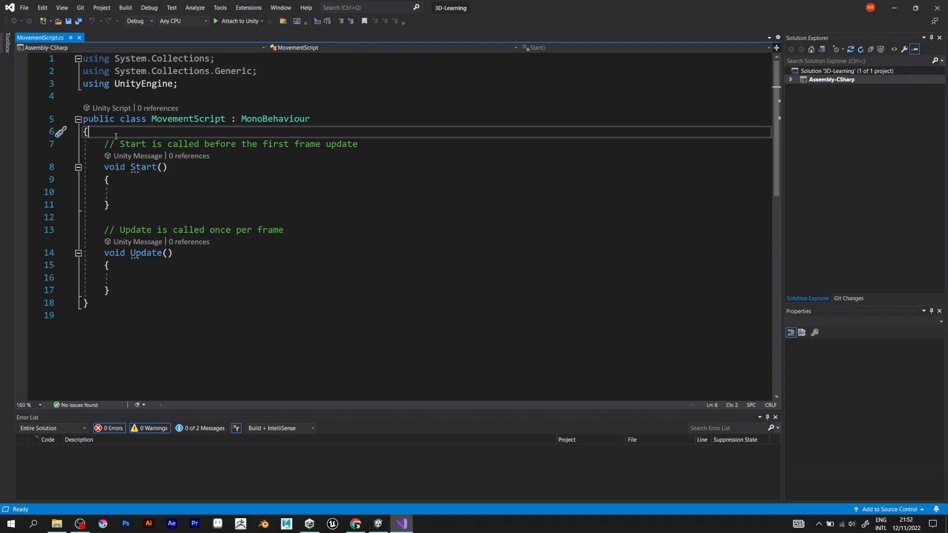
- Add a 'public float speed;' field to the MovementScript class
key("Enter")
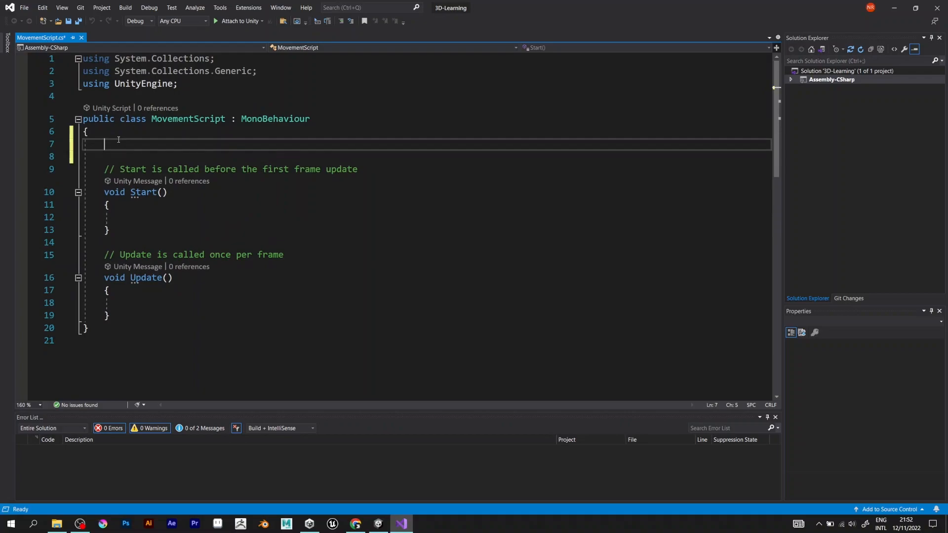
type("public")
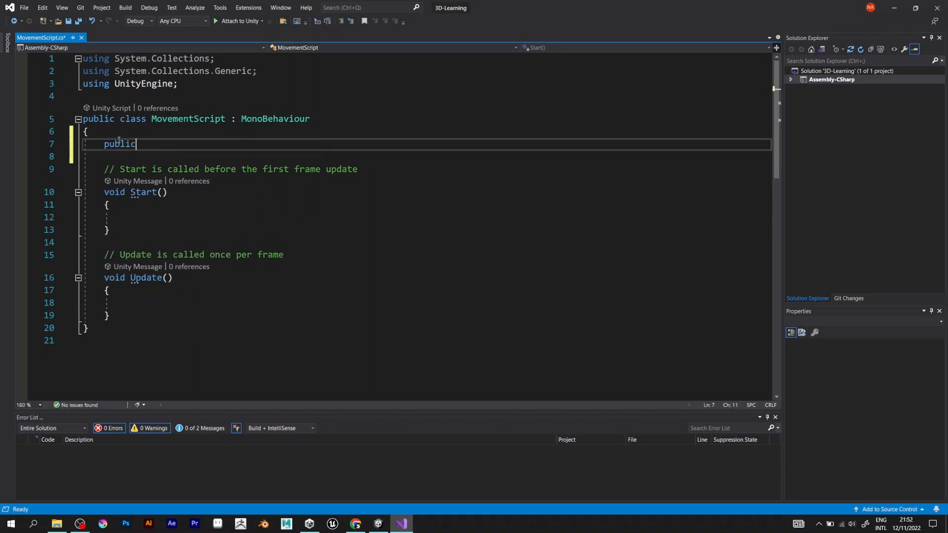
type("float spee")
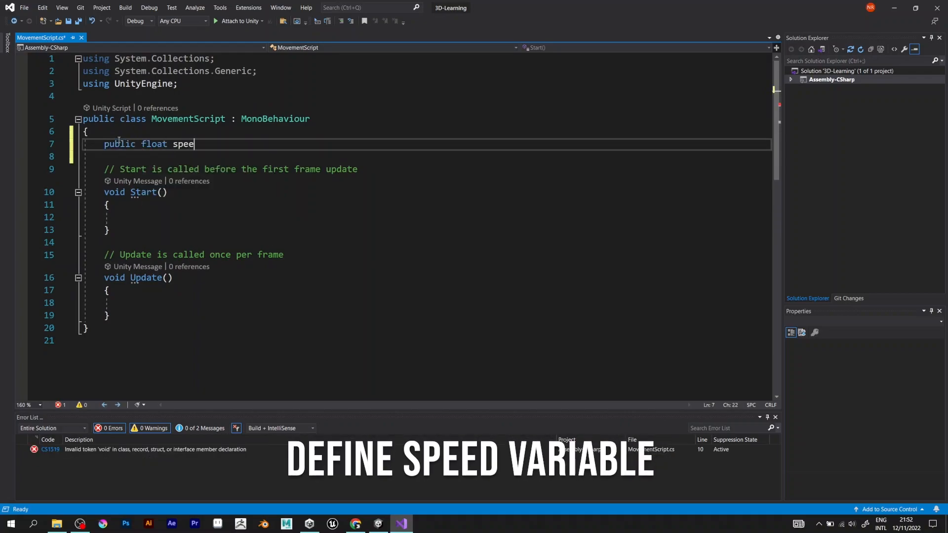
type("d;")
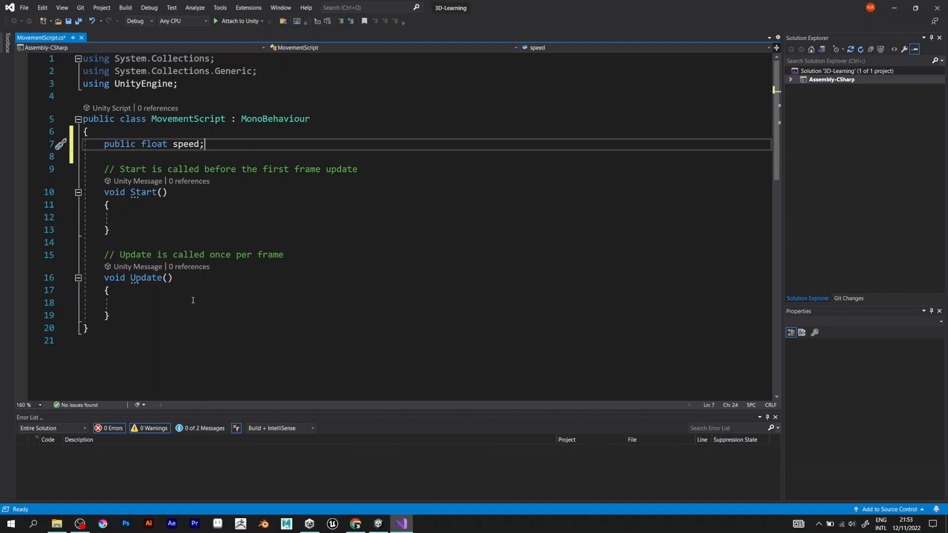
- In Update, declare float horizontalMove = Input.GetAxis("Horizontal");
type("float")
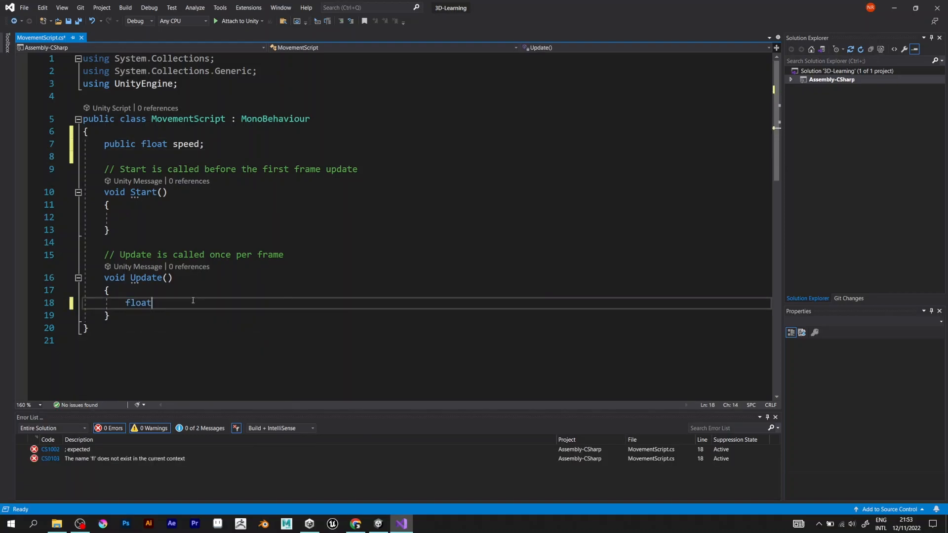
type("horizontal = In")
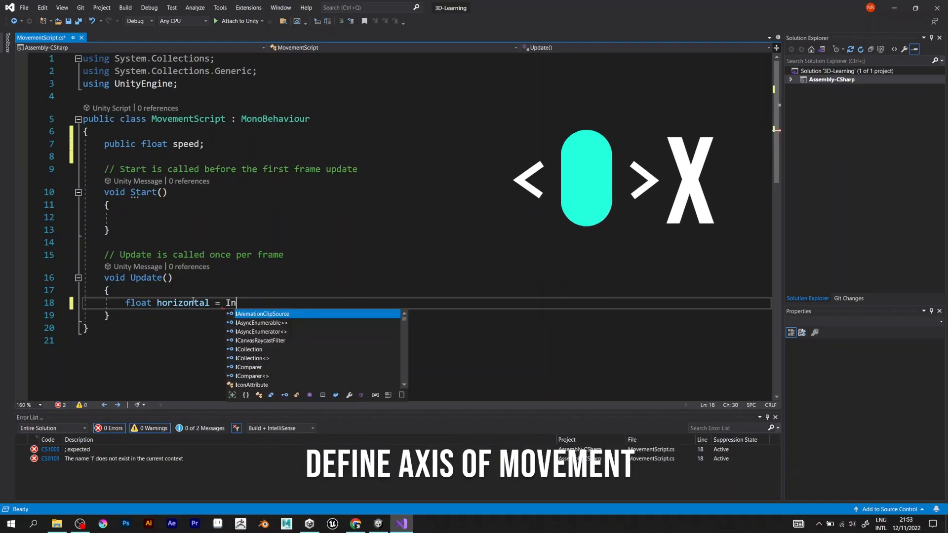
type("put.GetAxis(")
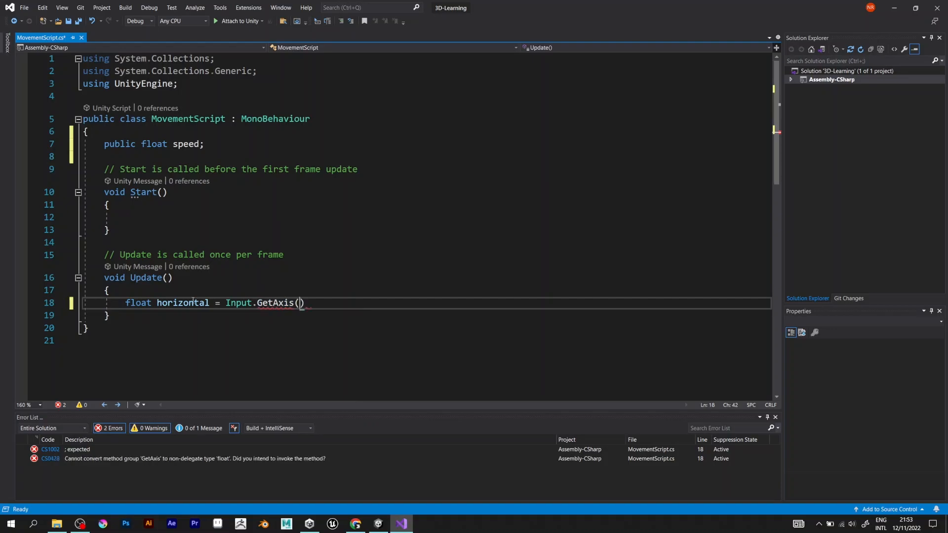
type("\"Horizonatl\"")
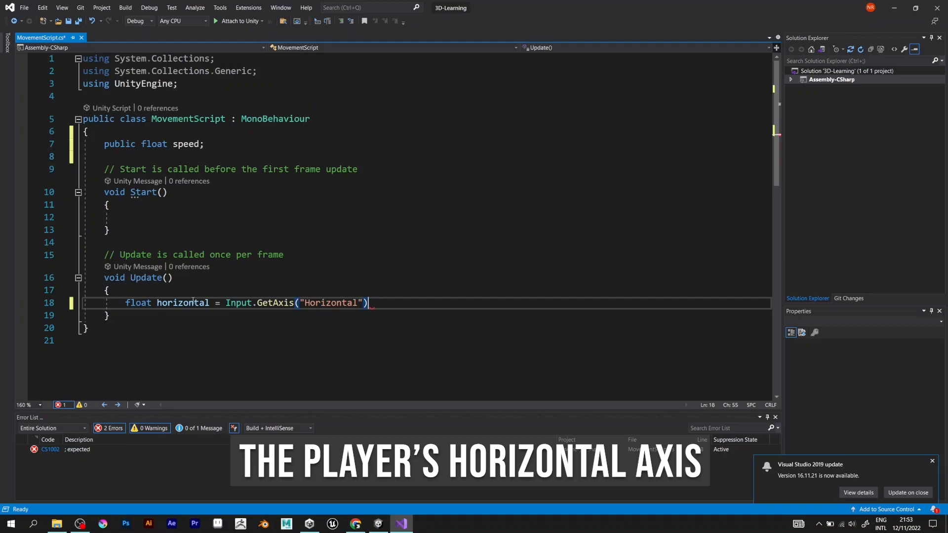
type(";")
type("float")
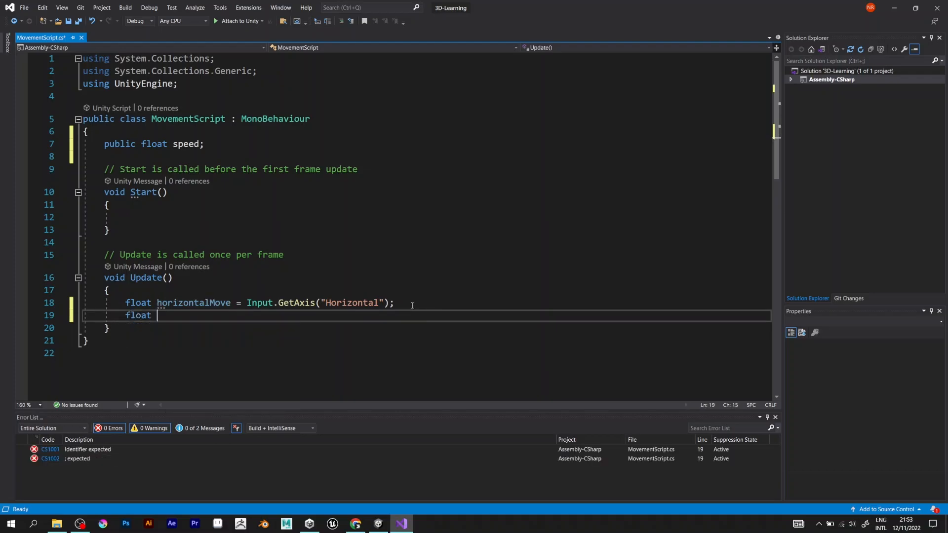
- Declare float verticalMove = Input.GetAxis("Vertical"); on the next line
type("vertical")
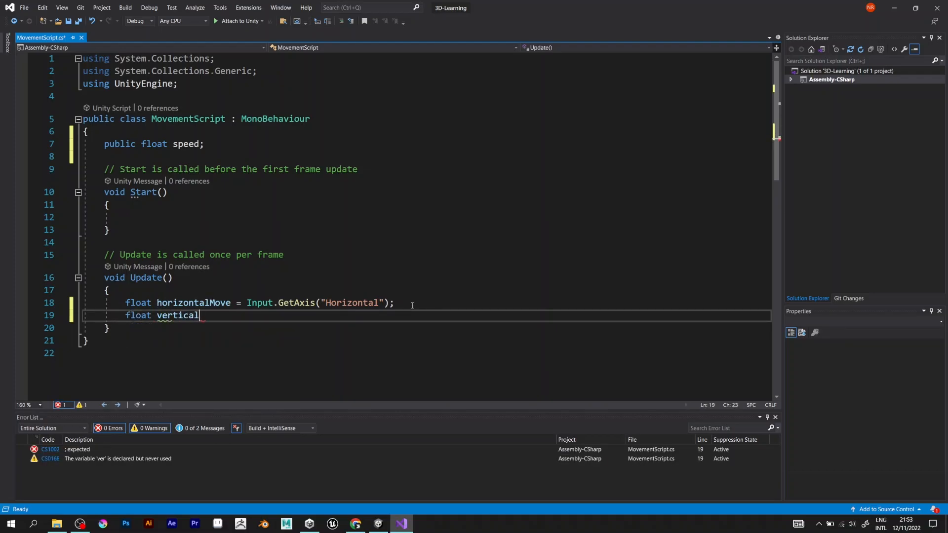
type("Move")
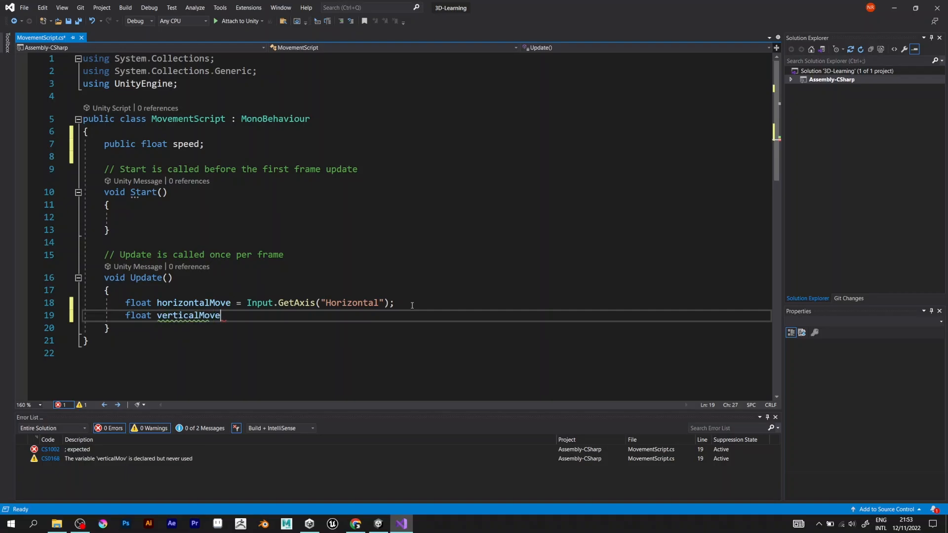
type("= I")
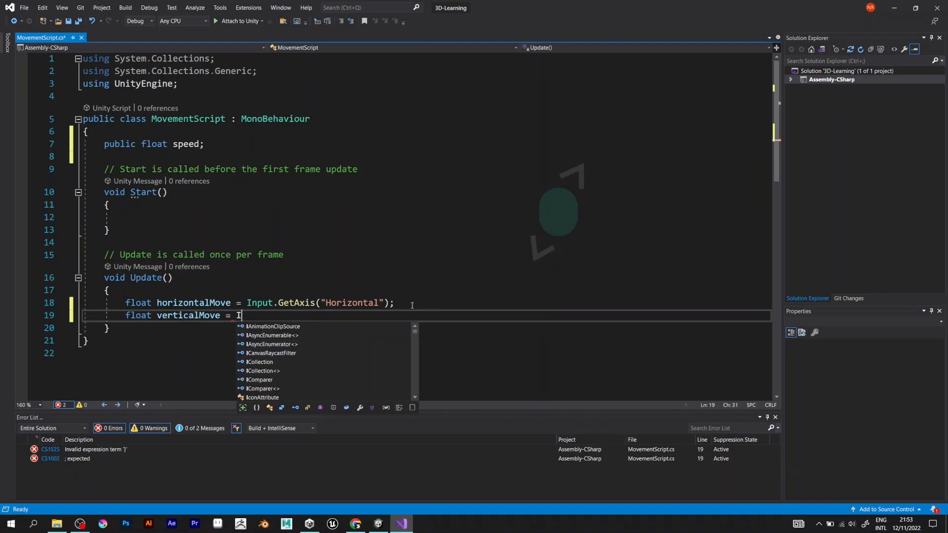
type("nput.GetAxis(")
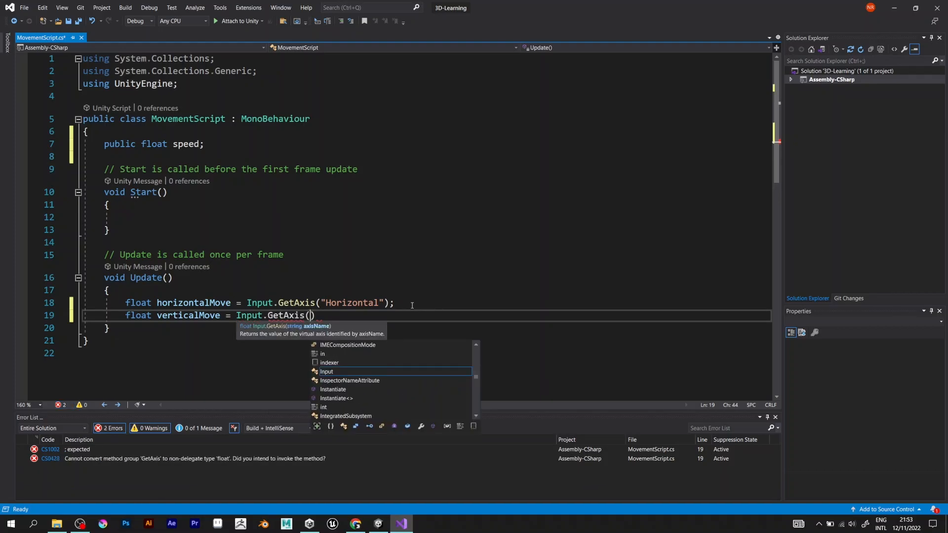
type("\"V")
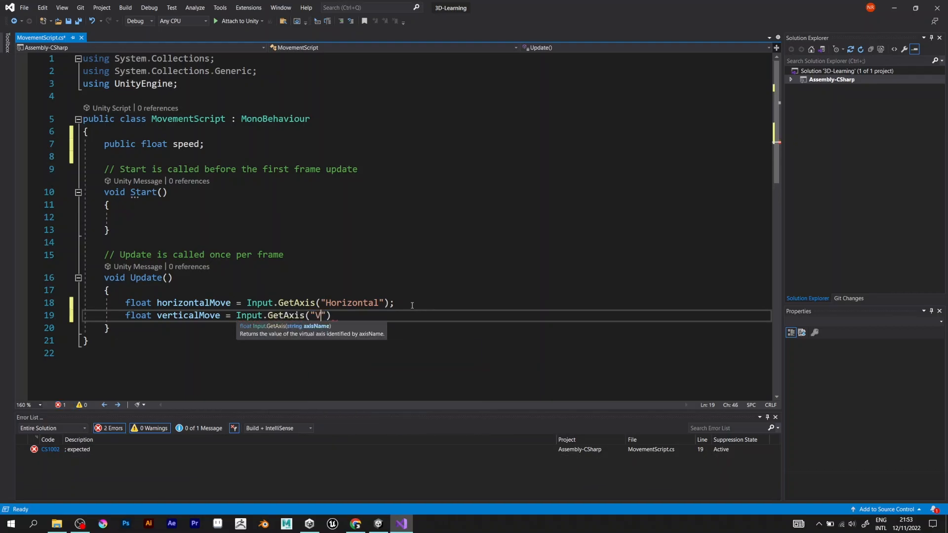
type("ertical")
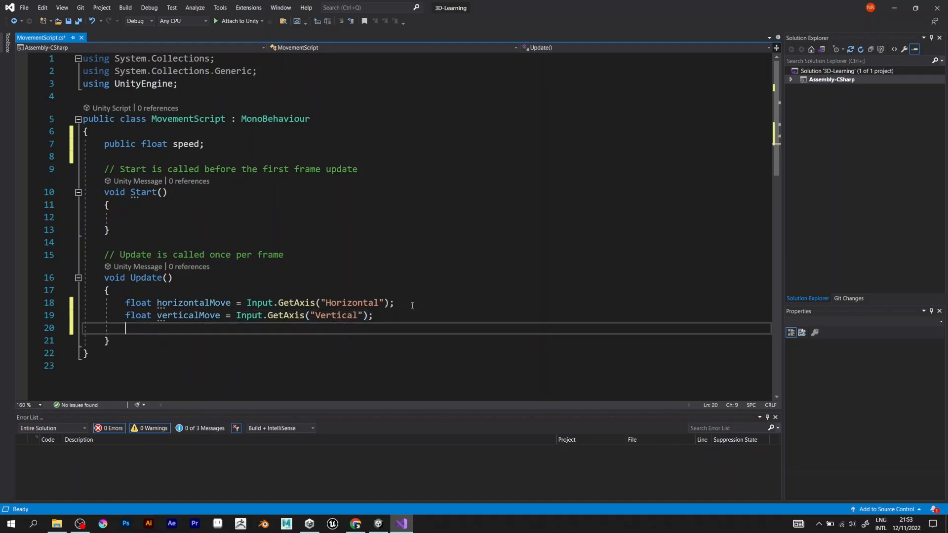
- Add Vector3 moveDirection = new Vector3(horizontalMove, 0, verticalMove); and begin the transform line
type("Vecto")
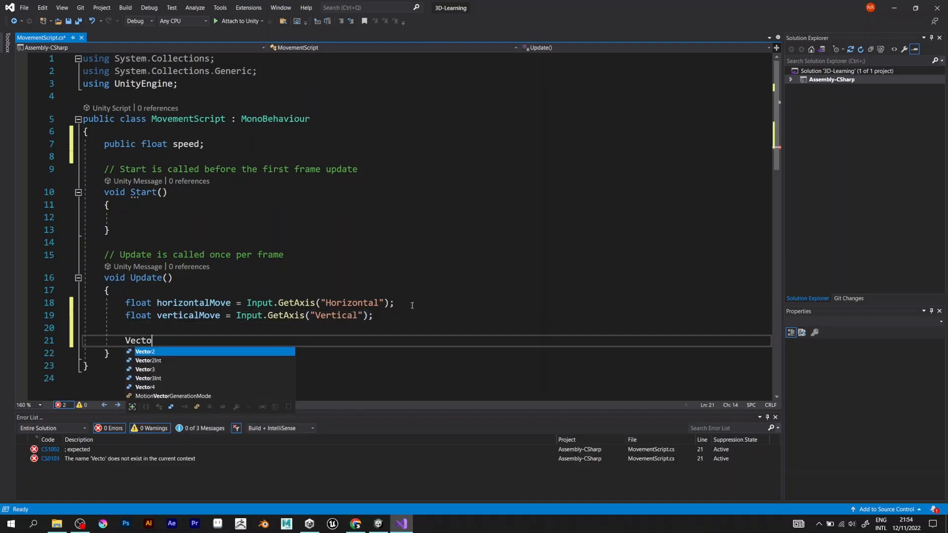
type("r3")
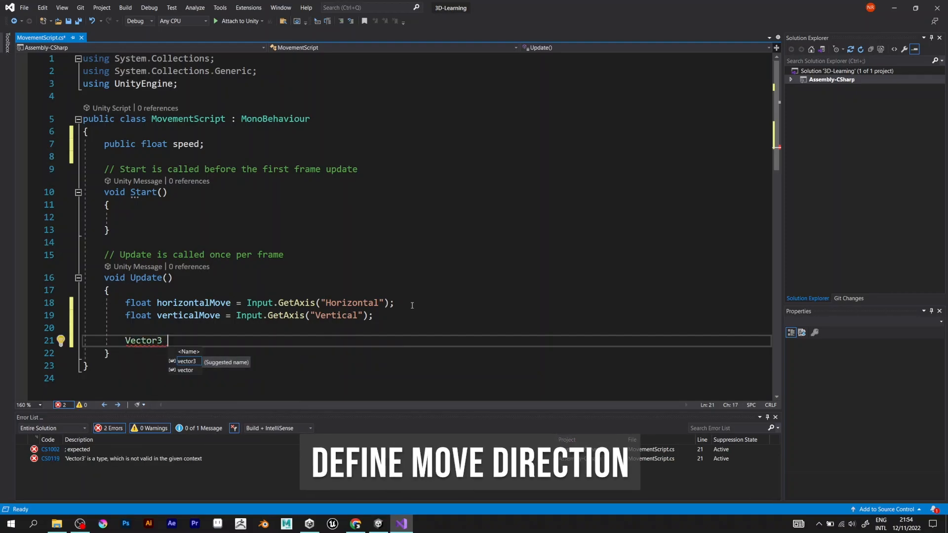
type("moveDire")
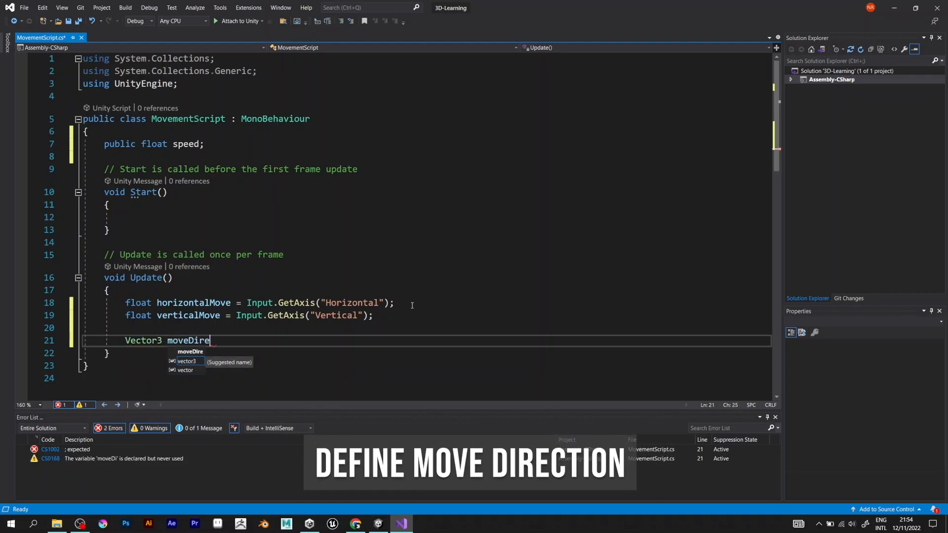
type("ction =")
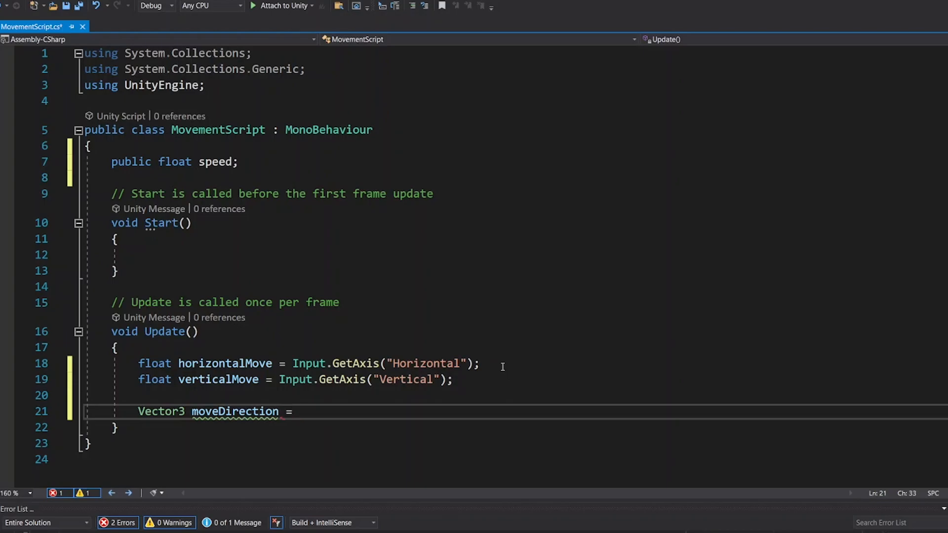
type("new")
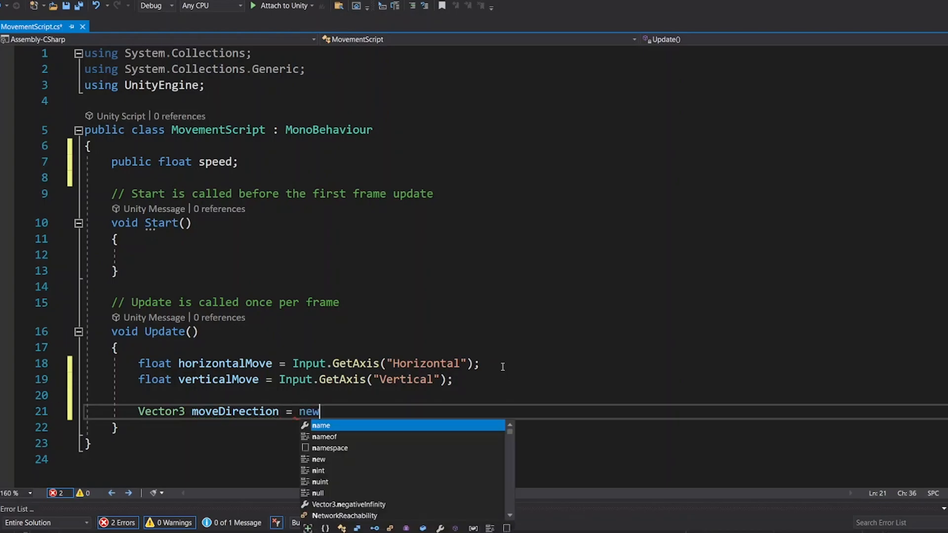
type("Vec")
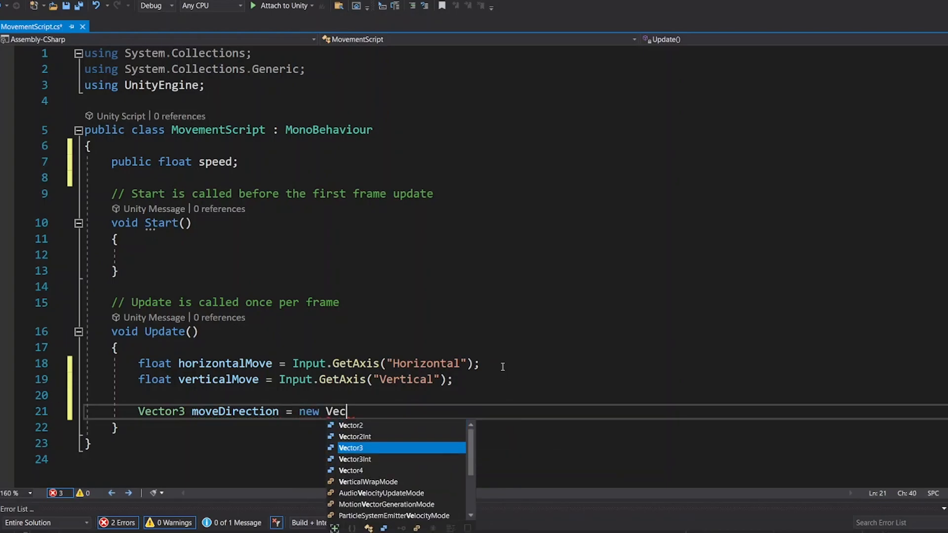
type("tor3(")
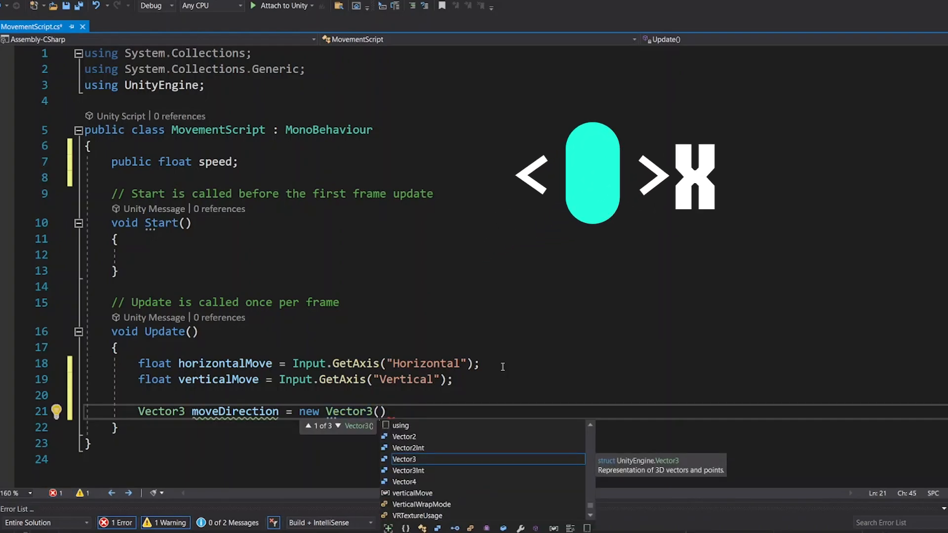
type("ho")
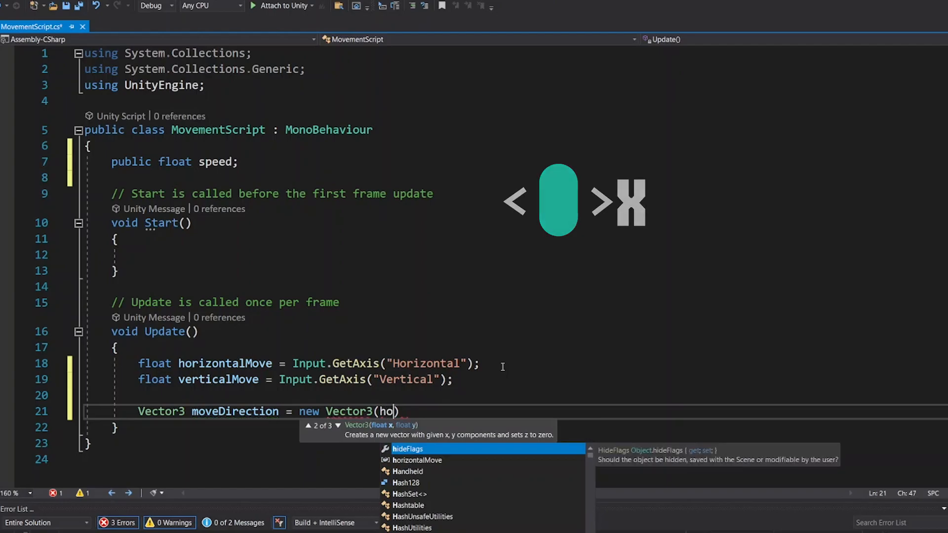
type("rizontalMove, 0,")
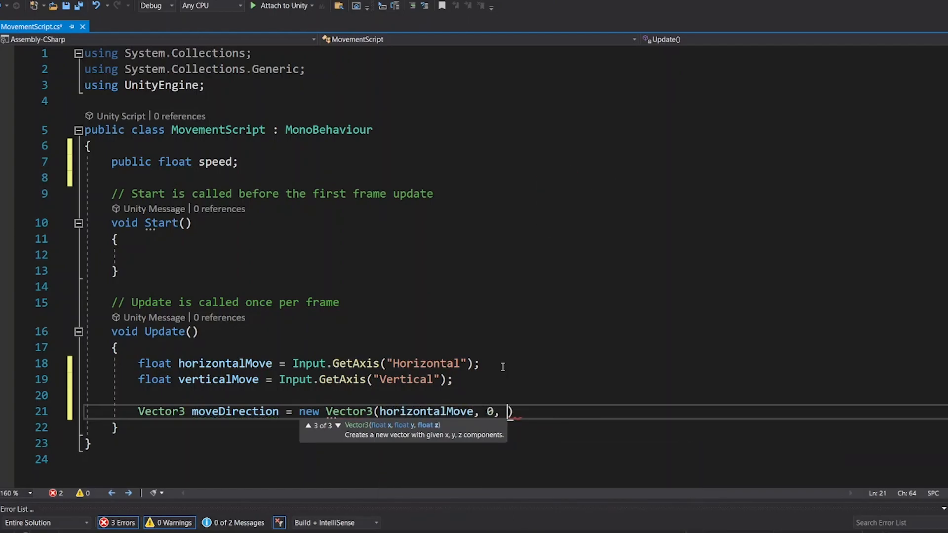
type("verticalMove)")
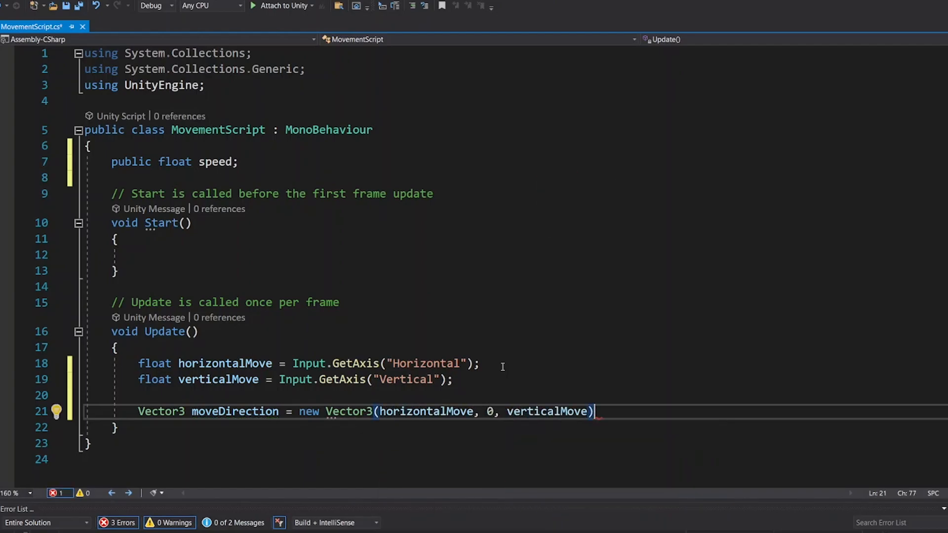
type(";")
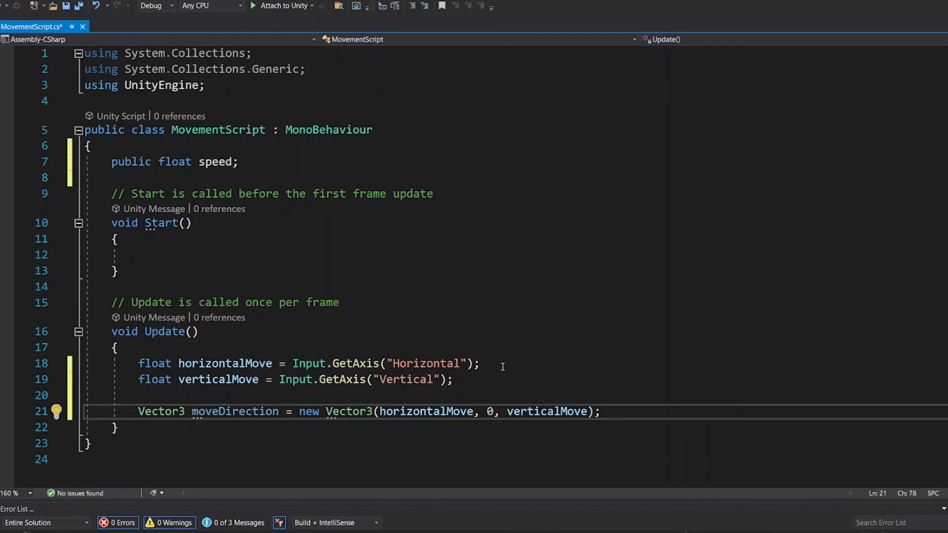
type("transform.Translate")
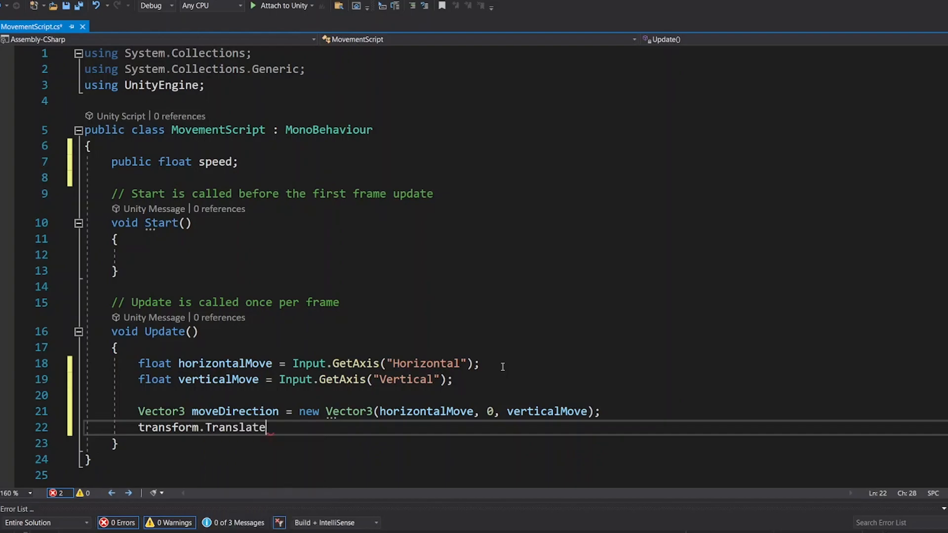
- Complete transform.Translate(moveDirection * speed * Time.deltaTime); below the vector line
type("()")
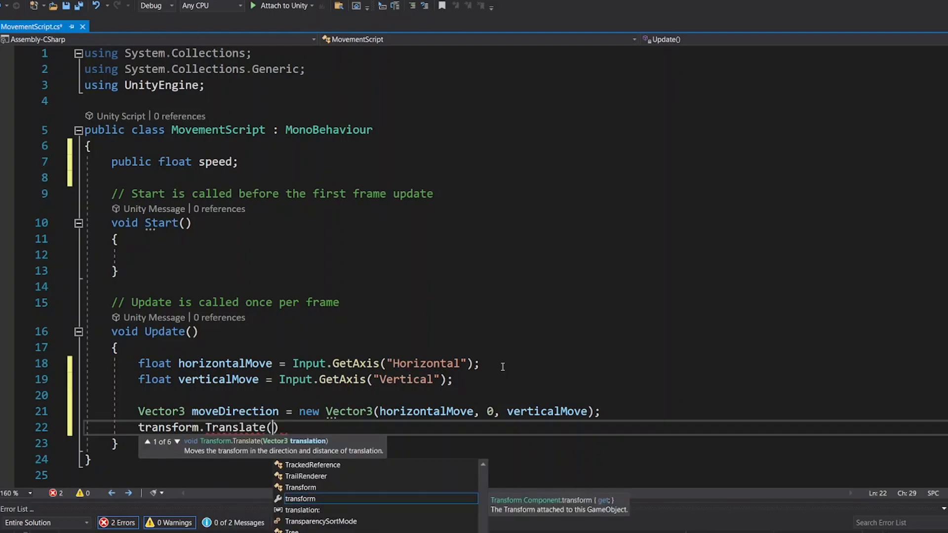
type("moveDirection * speed *")
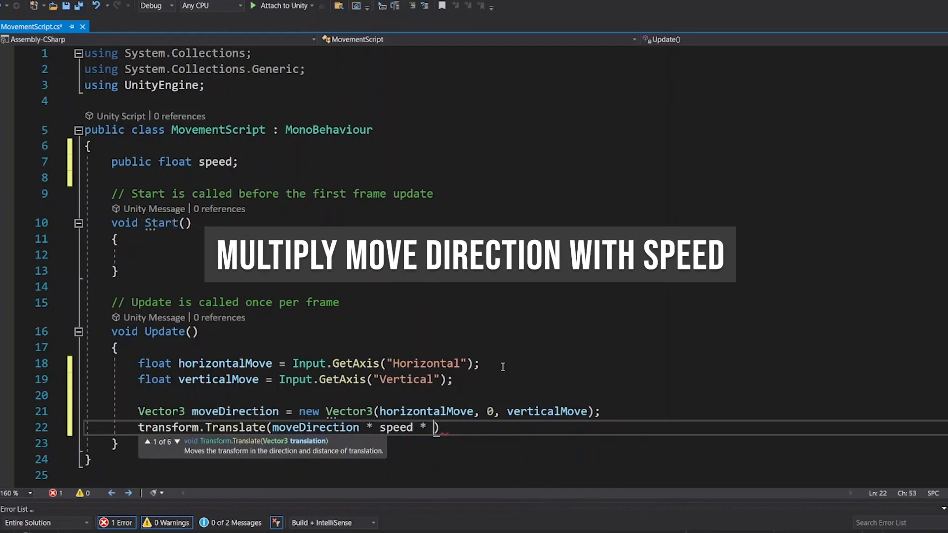
type("Time.delta")
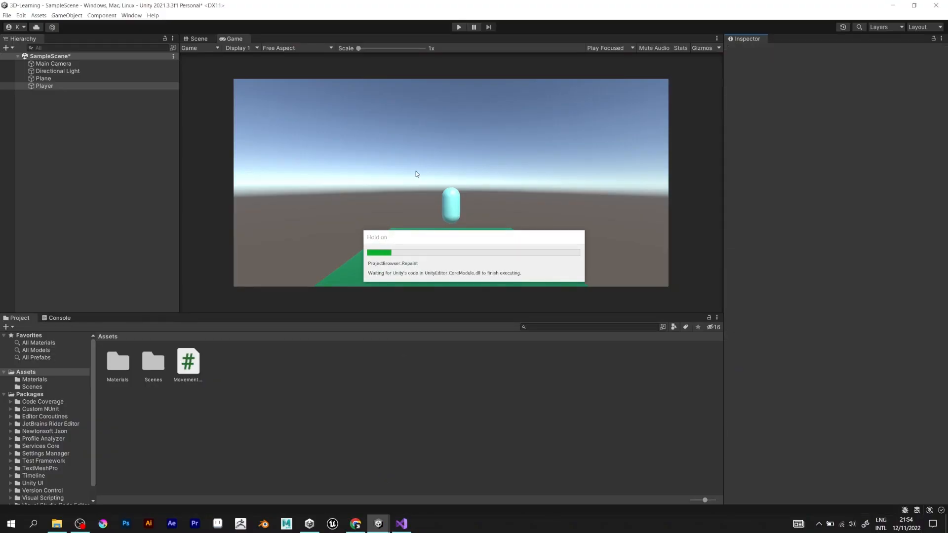
- Select Player to check its Movement Script speed of 5, then return to Visual Studio
left_click(45, 85)
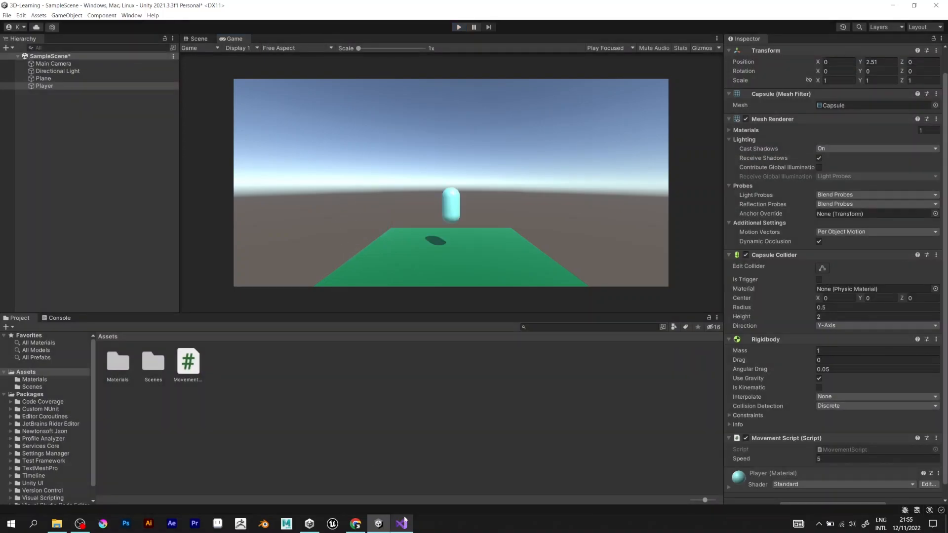
left_click(401, 523)
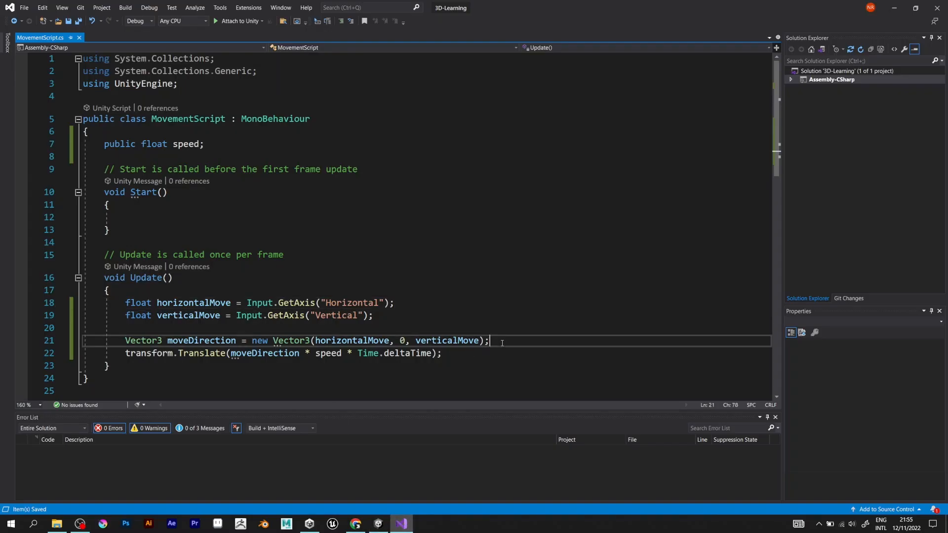
- Insert moveDirection.Normalize(); before the Translate call and switch back to Unity
key("Enter")
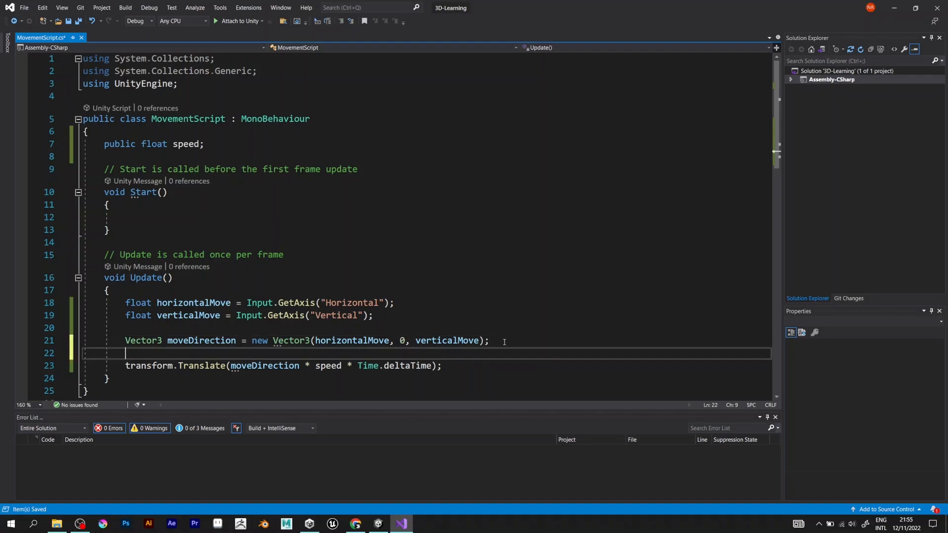
type("moveDirection.Nor;")
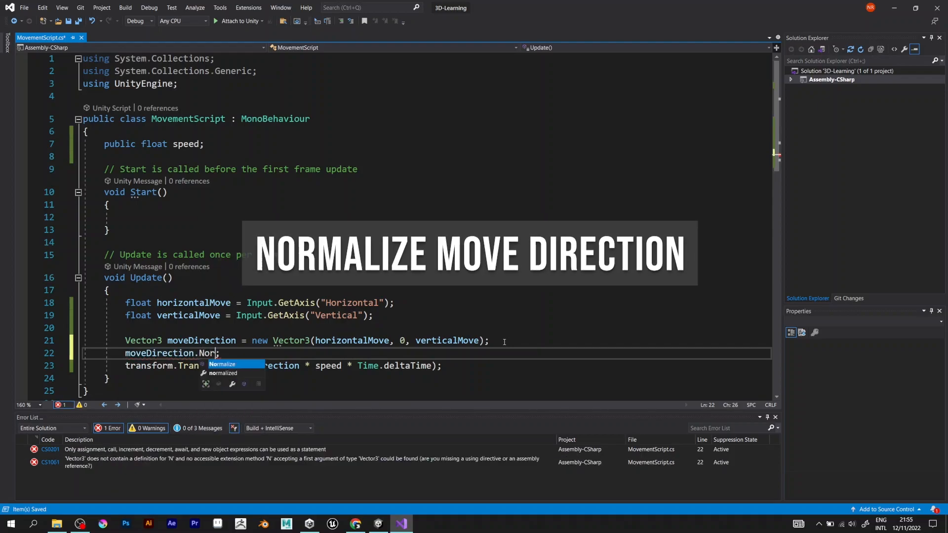
type("malize(")
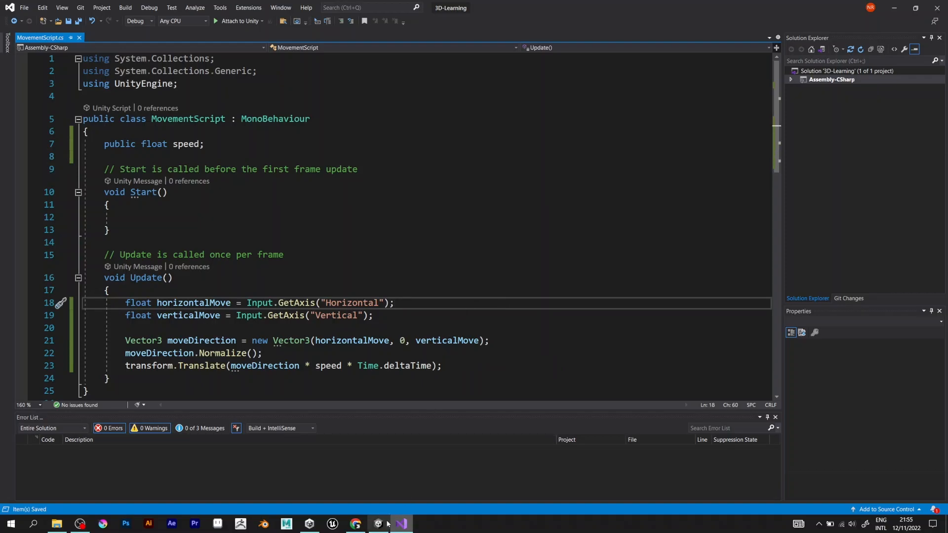
left_click(377, 523)
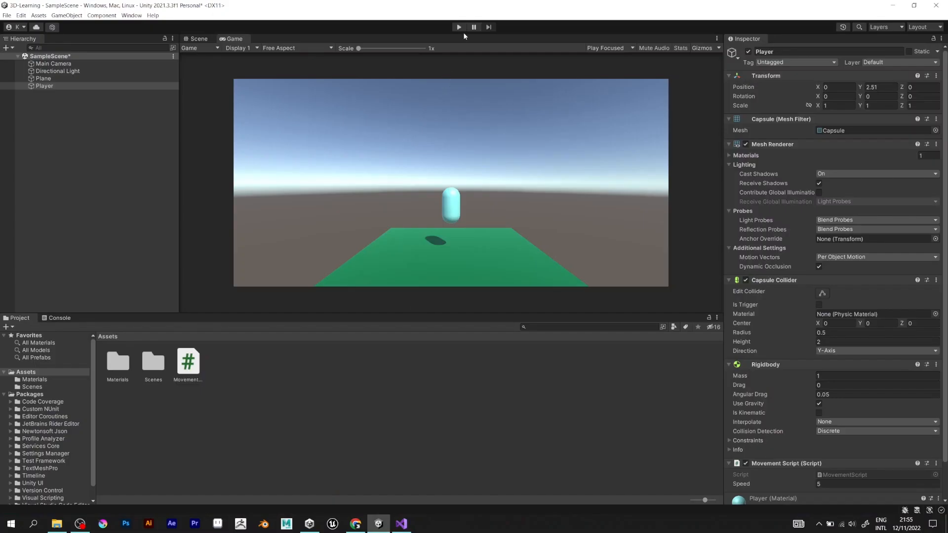
left_click(458, 27)
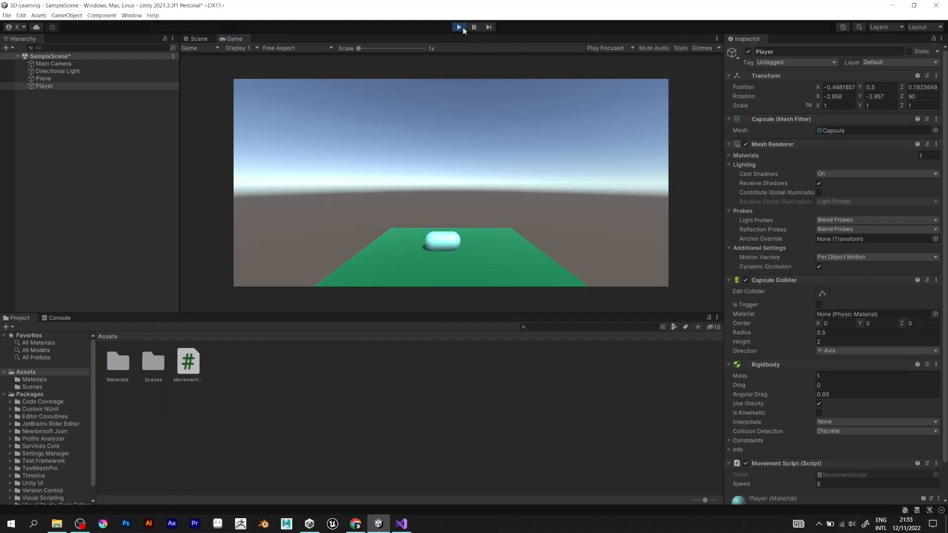
left_click(459, 26)
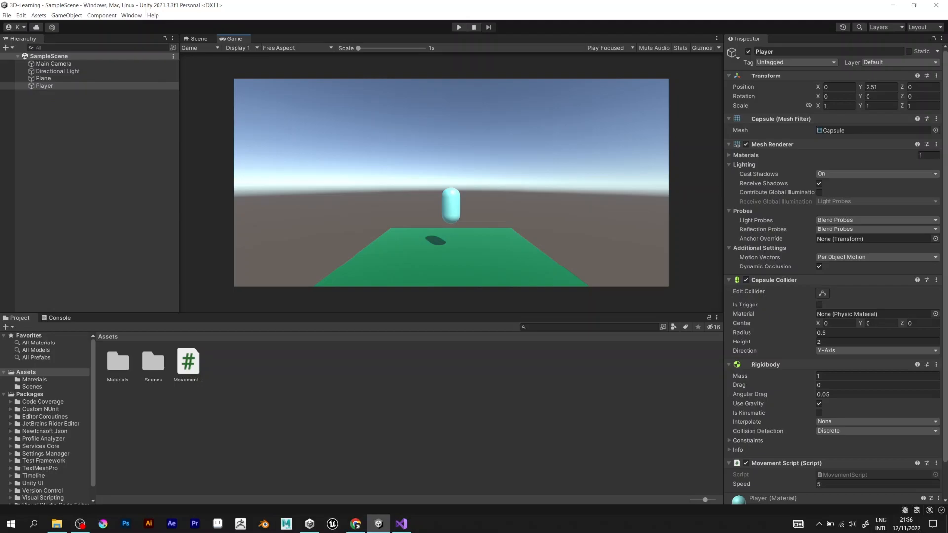